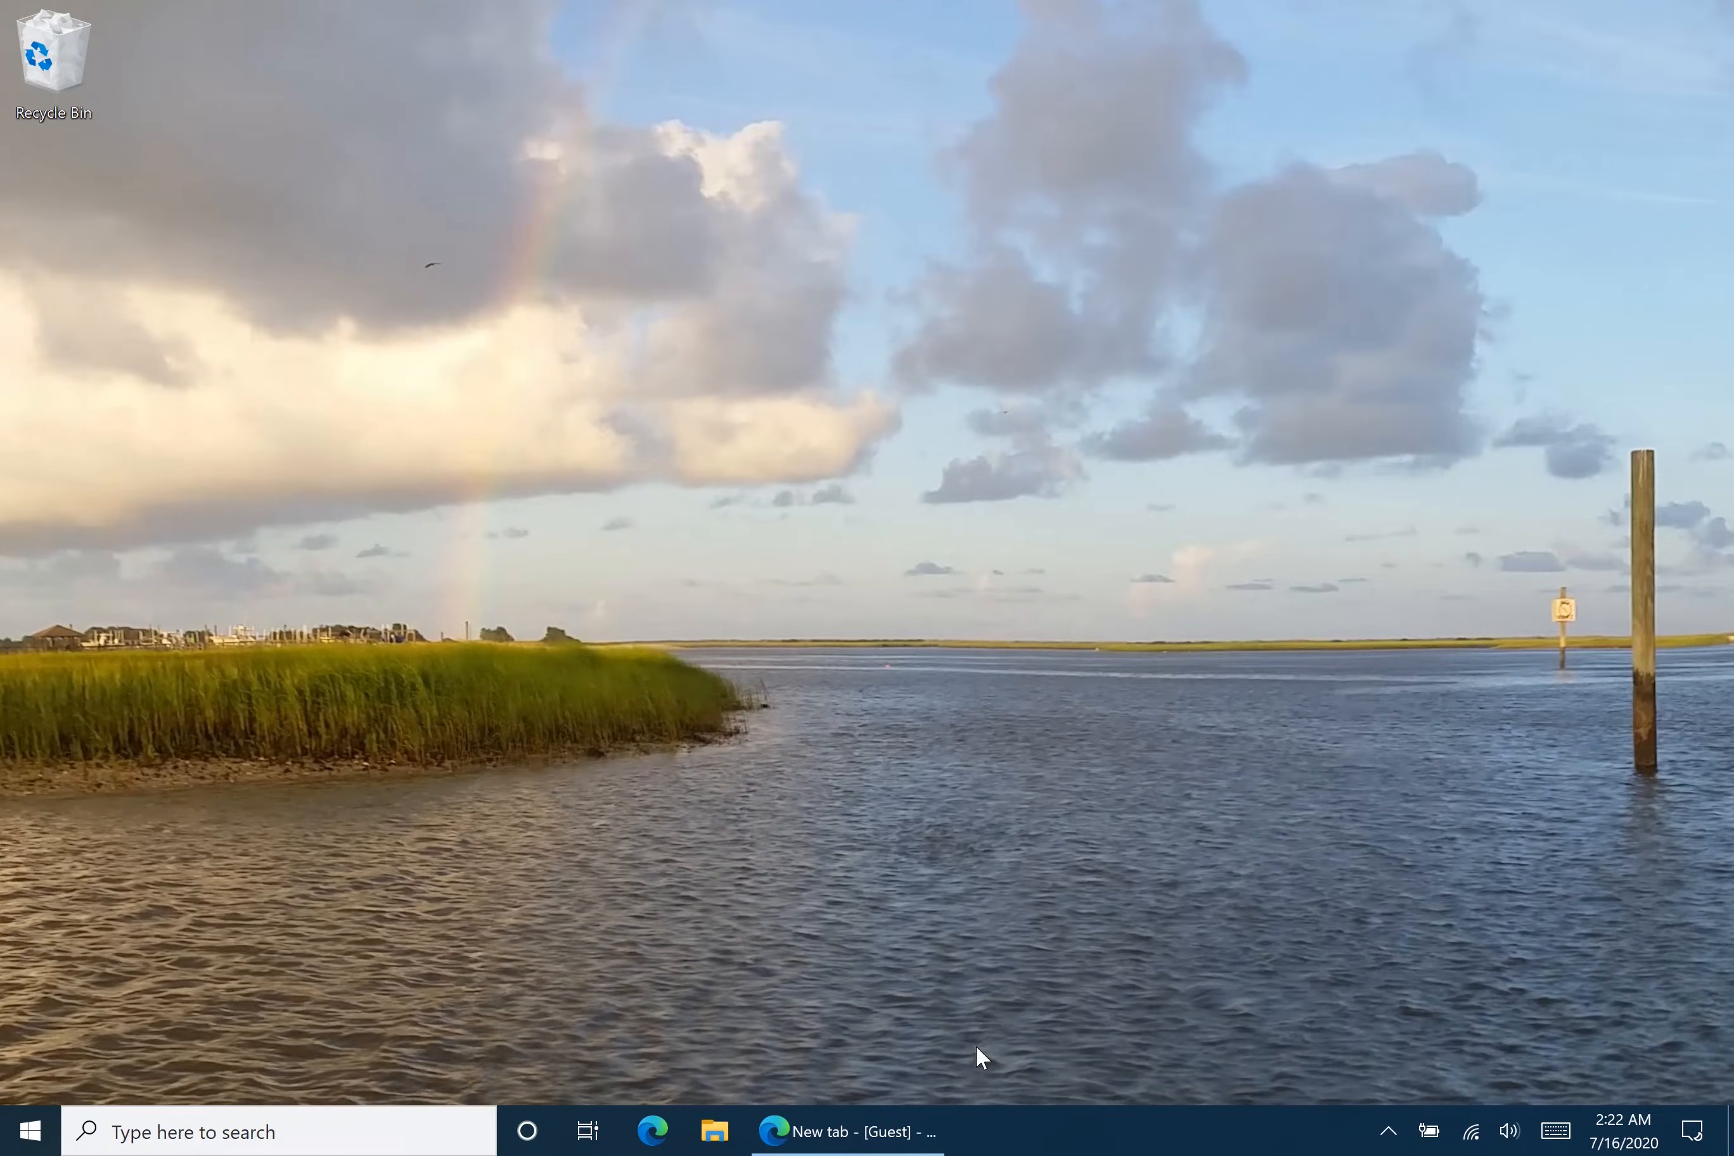
{"action": "mouse_move", "coordinate": [967, 1065]}
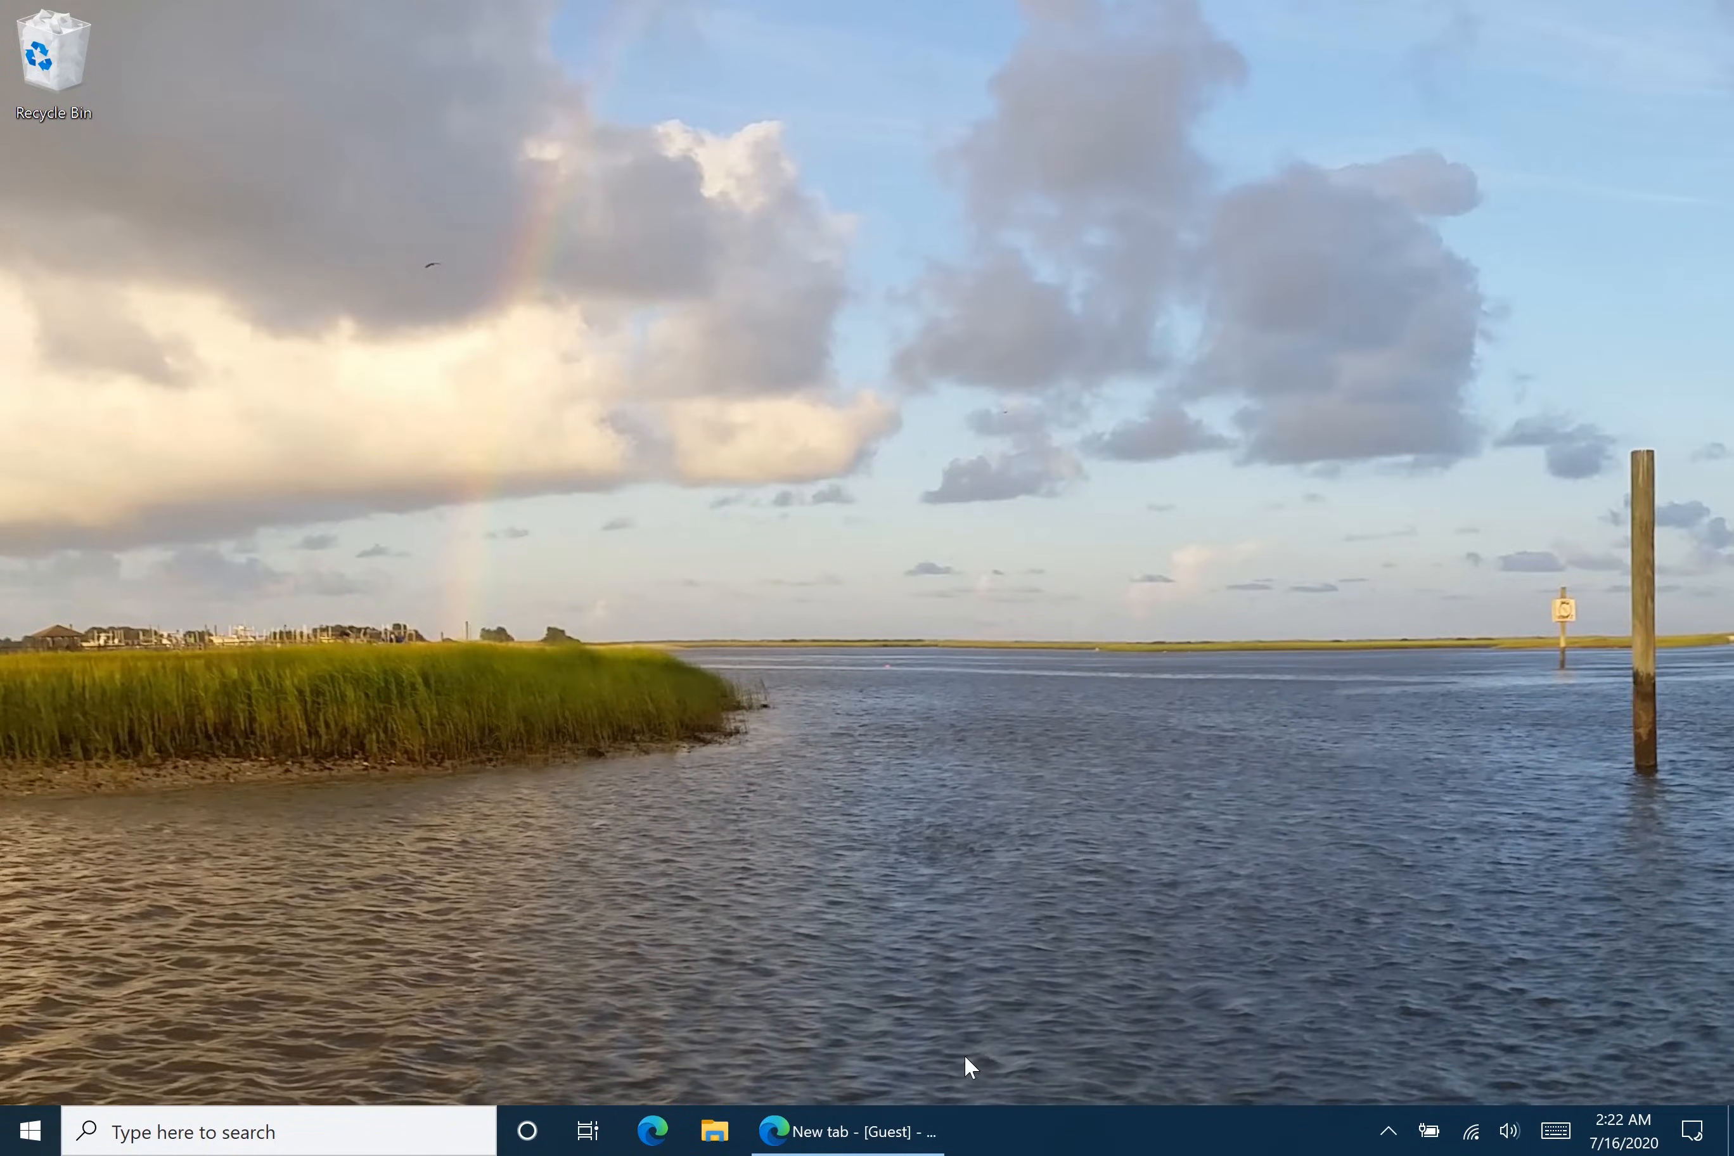
{"action": "mouse_move", "coordinate": [906, 1112]}
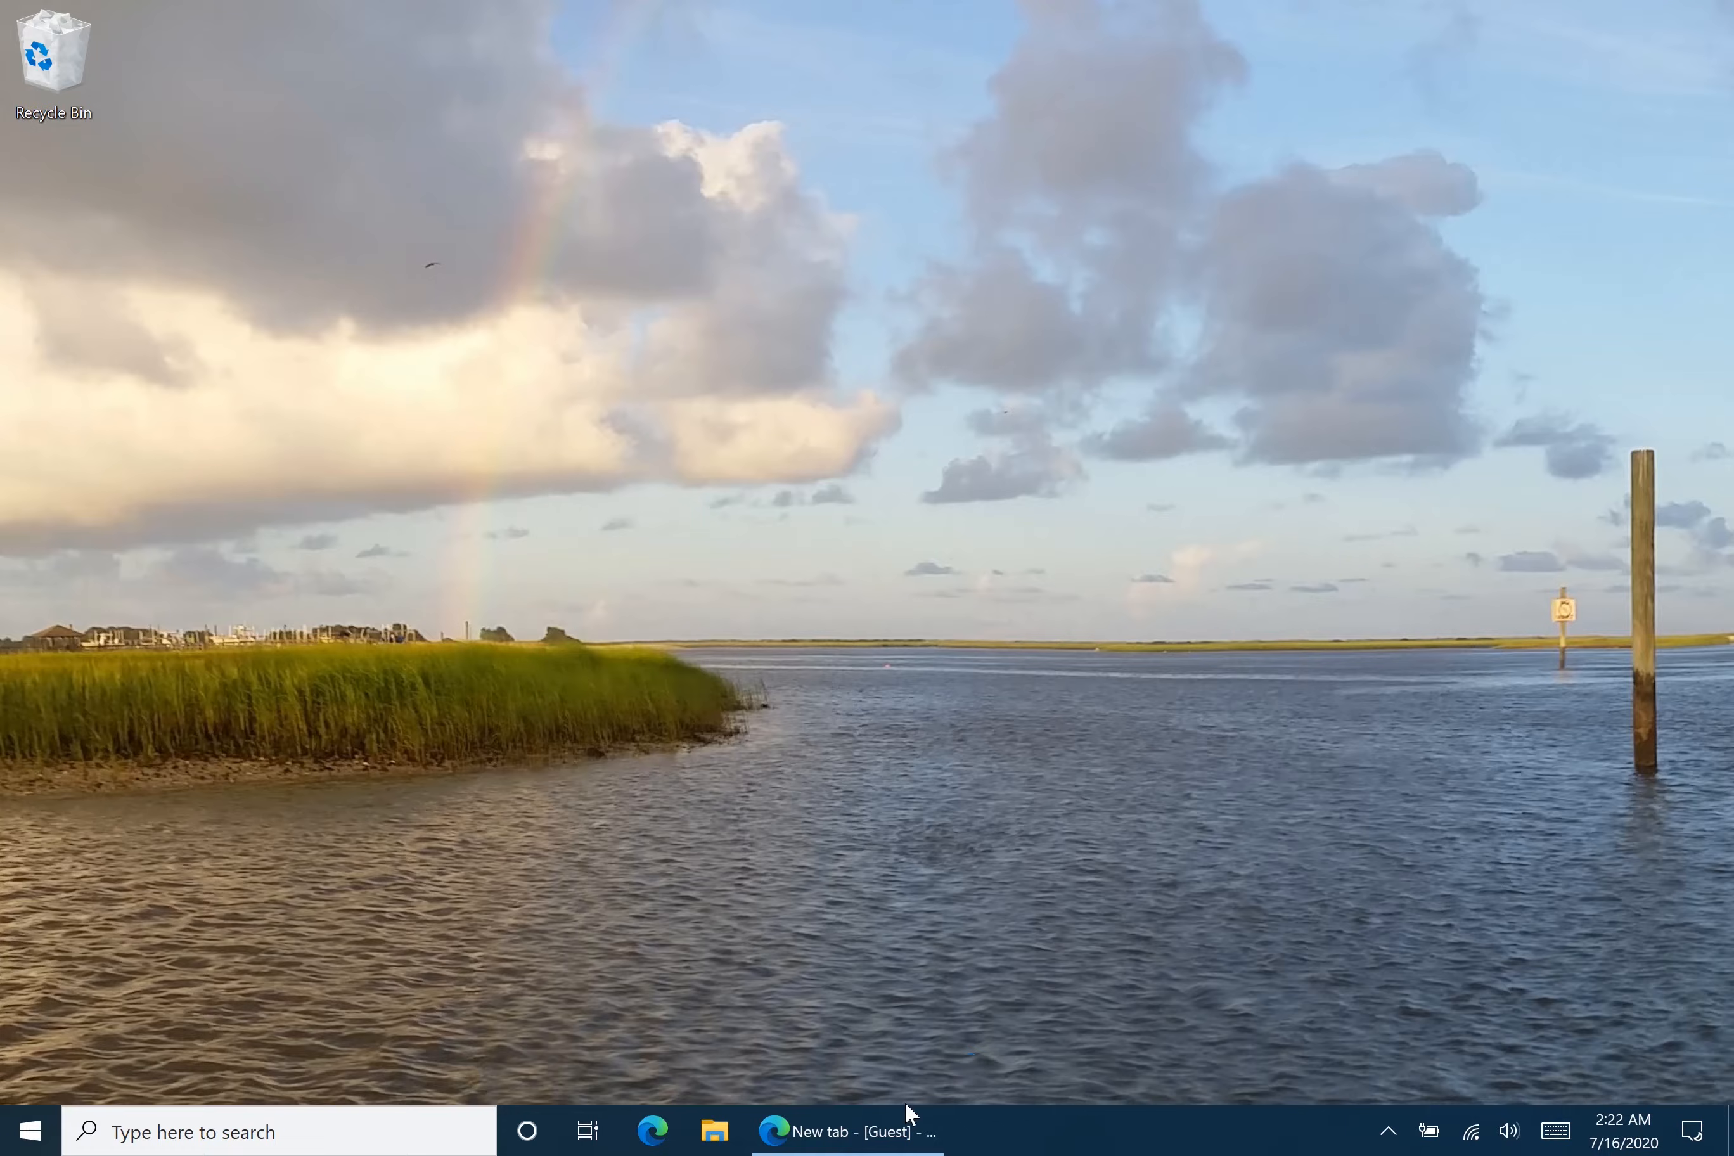
{"action": "mouse_move", "coordinate": [845, 1130]}
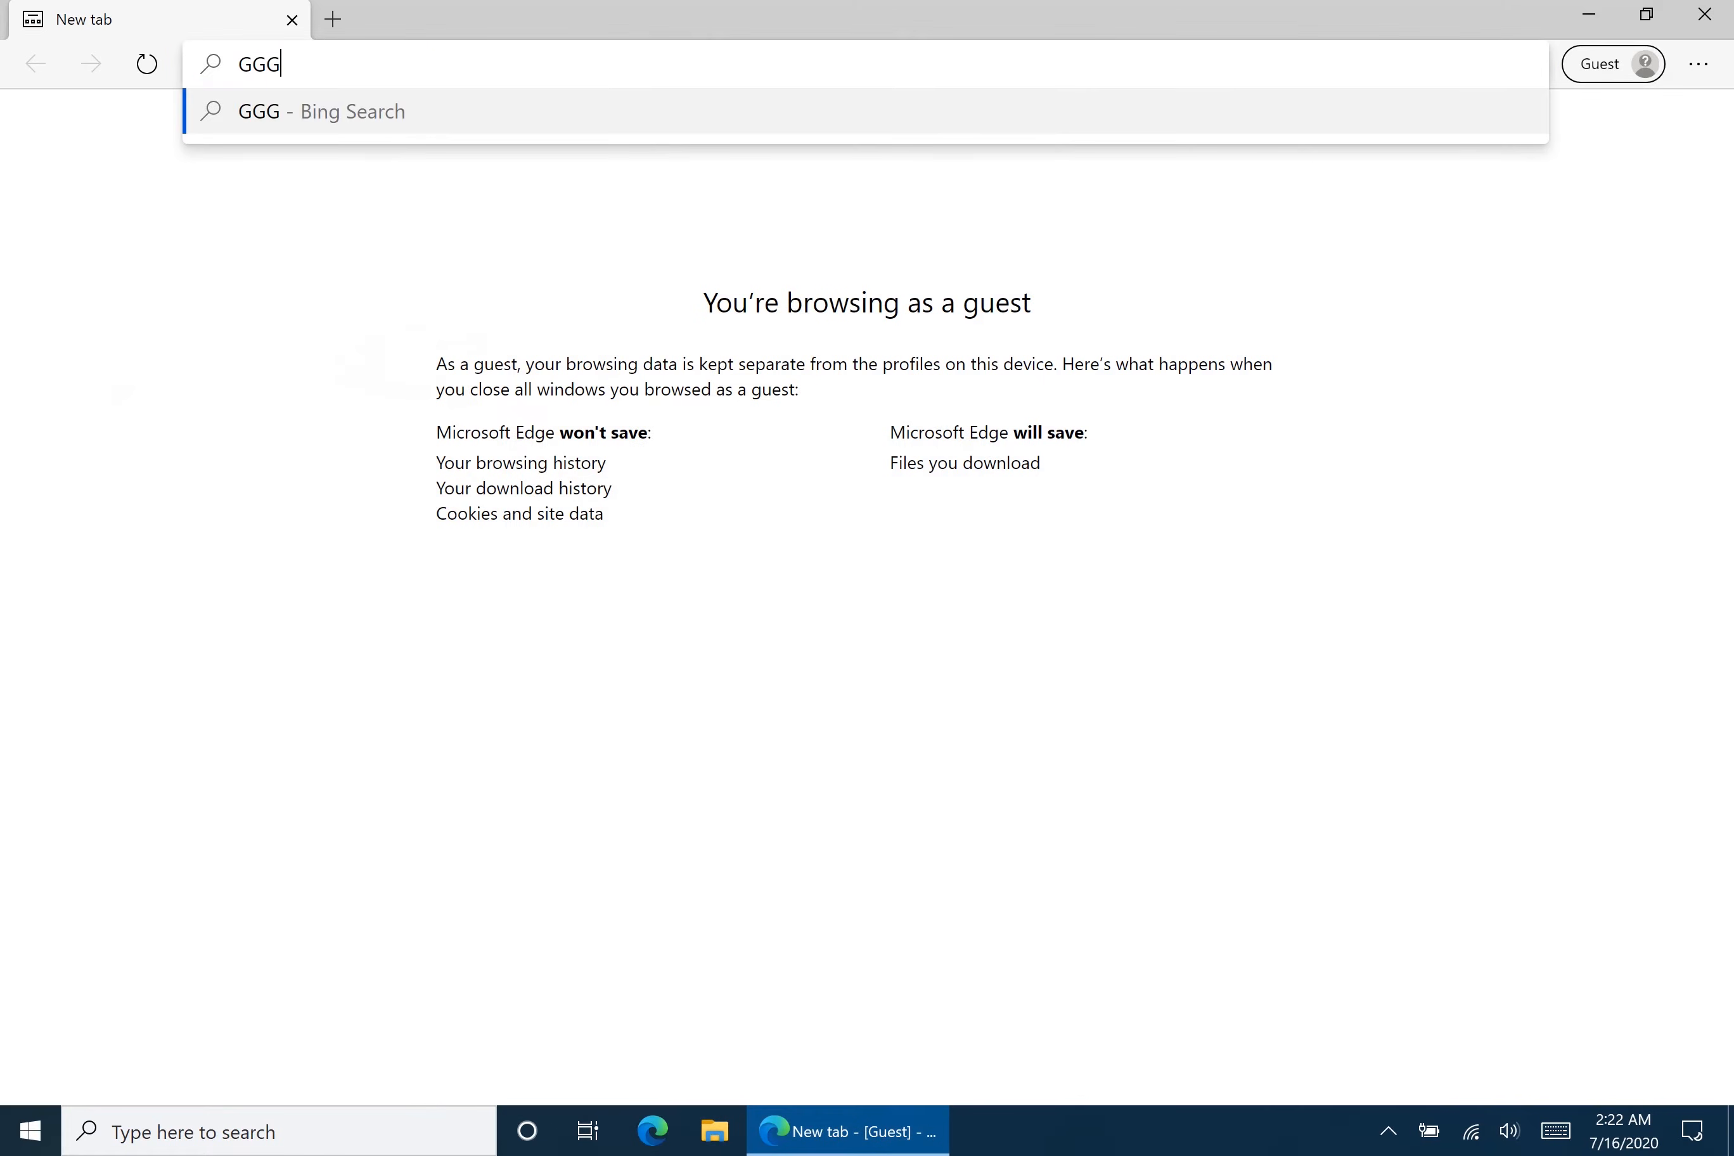
Reach the Ease of Access page via Action Center's All settings.
{"action": "type", "text": "GG"}
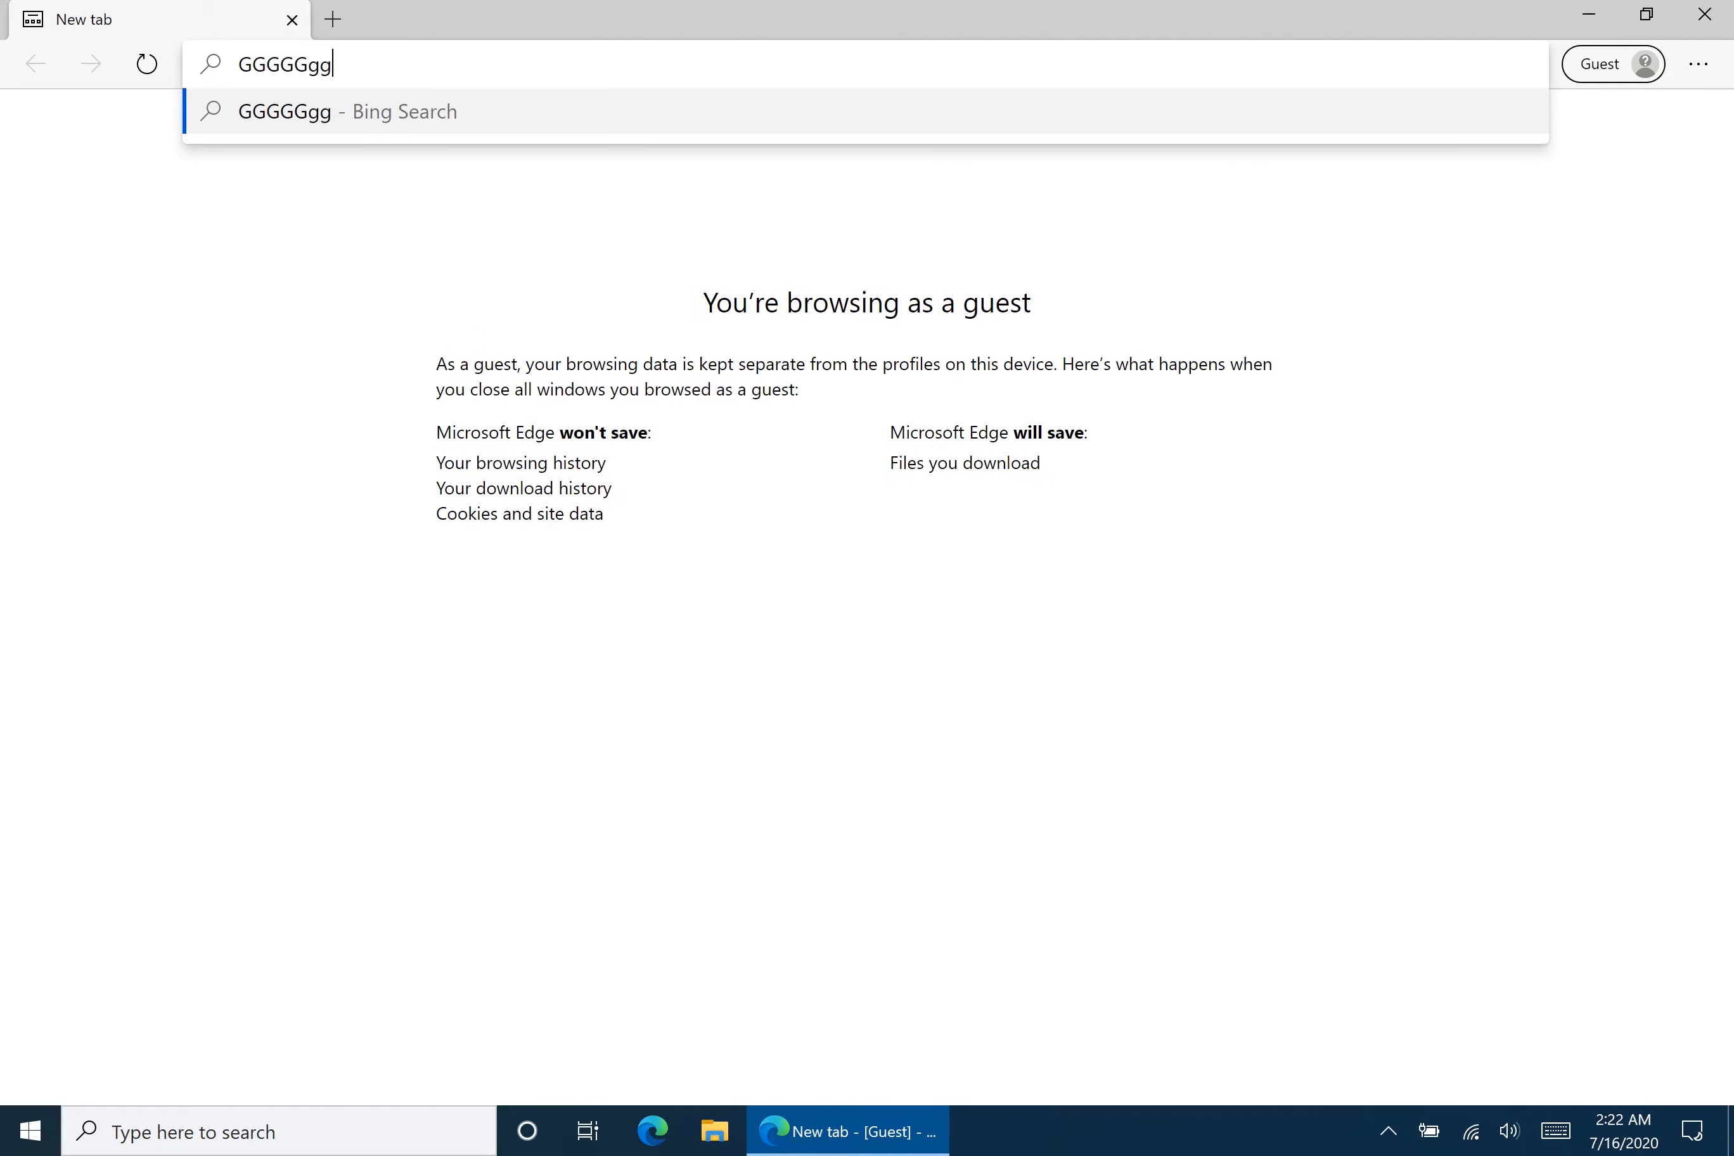
{"action": "type", "text": "gggg"}
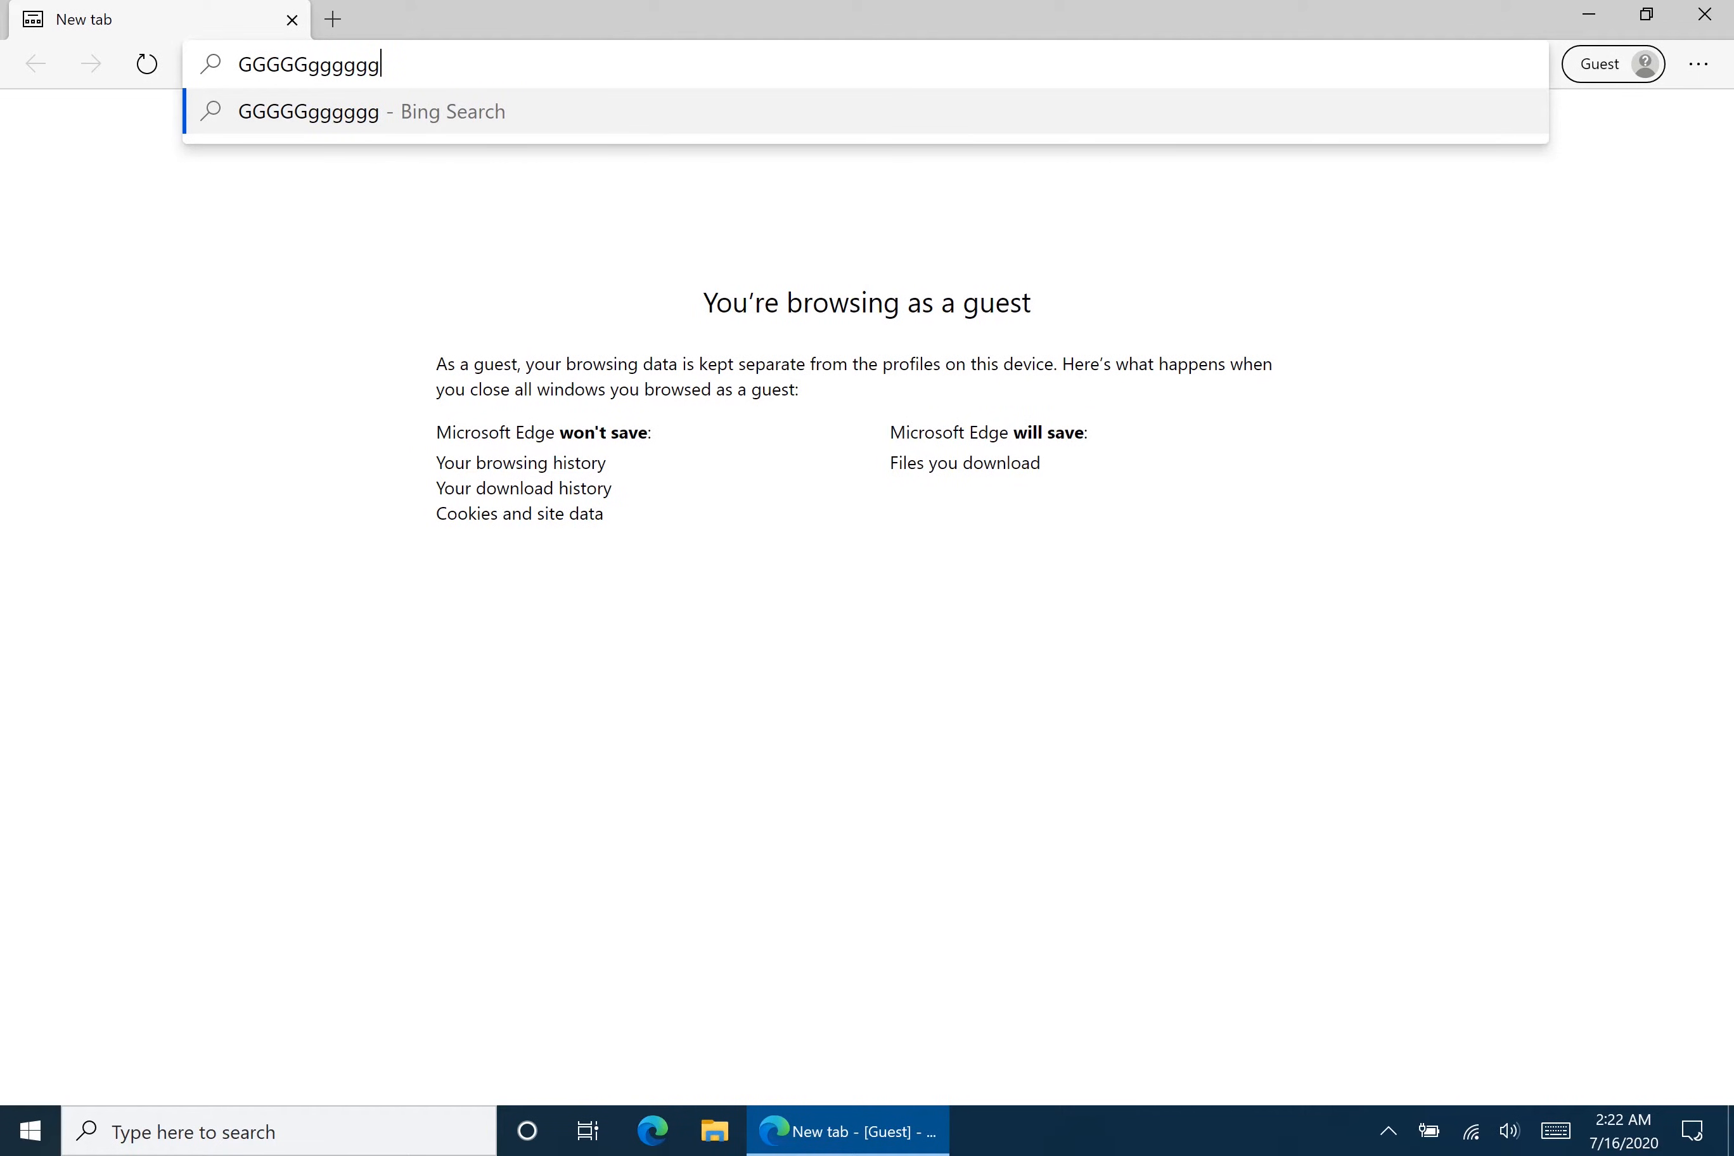
{"action": "type", "text": "GGGGGGGG"}
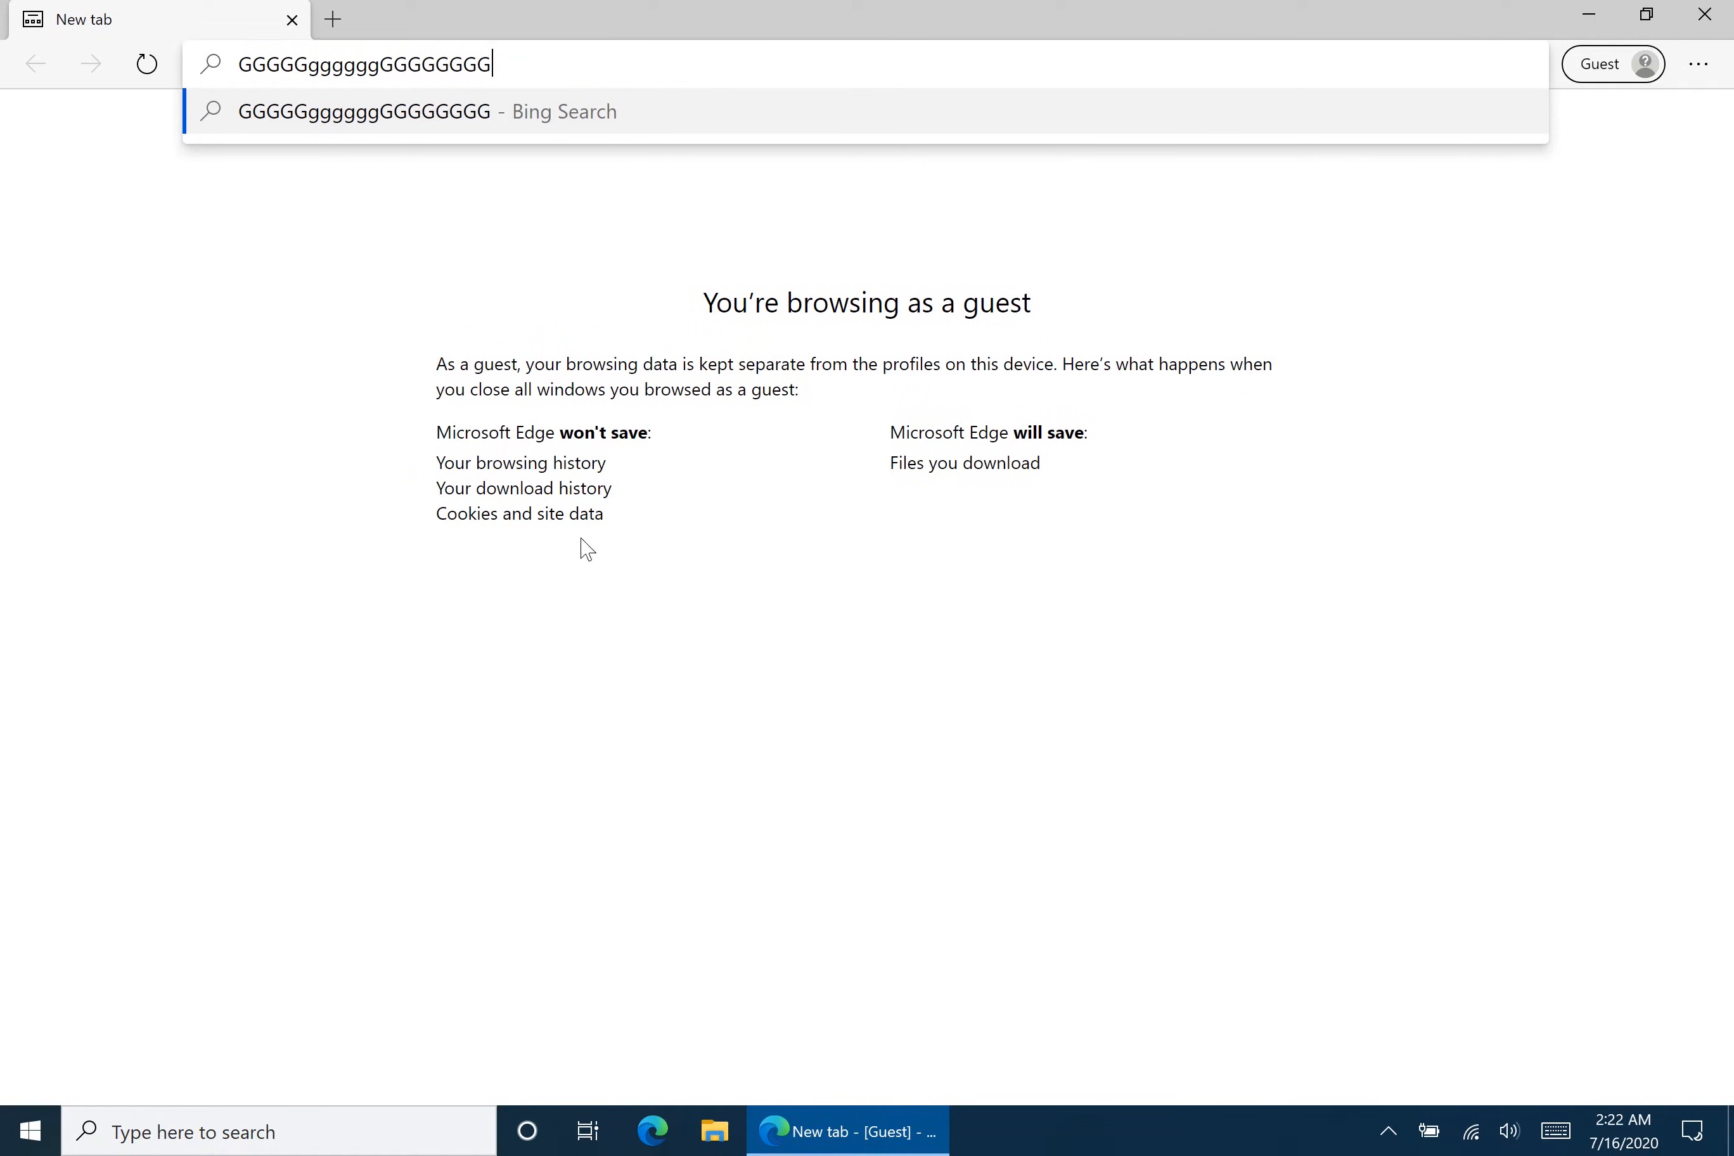
{"action": "mouse_move", "coordinate": [1646, 1104]}
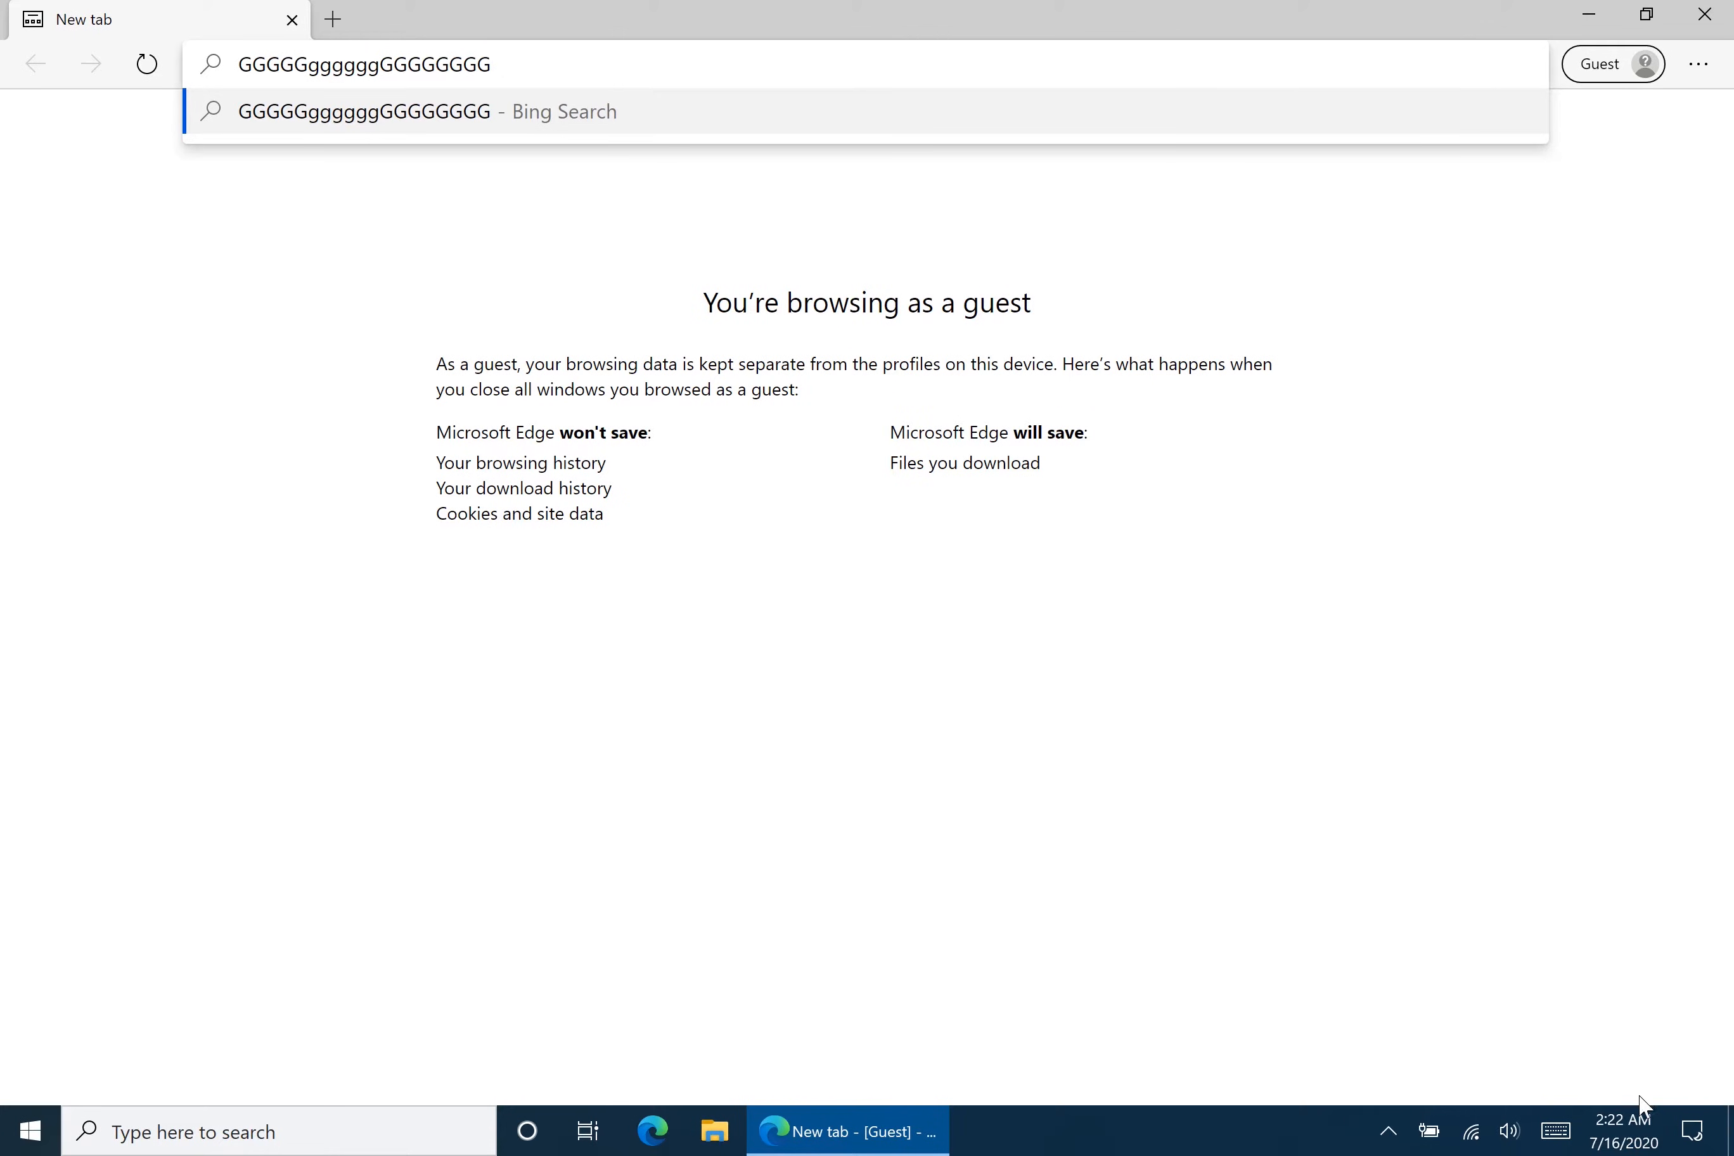
{"action": "left_click", "coordinate": [1691, 1130]}
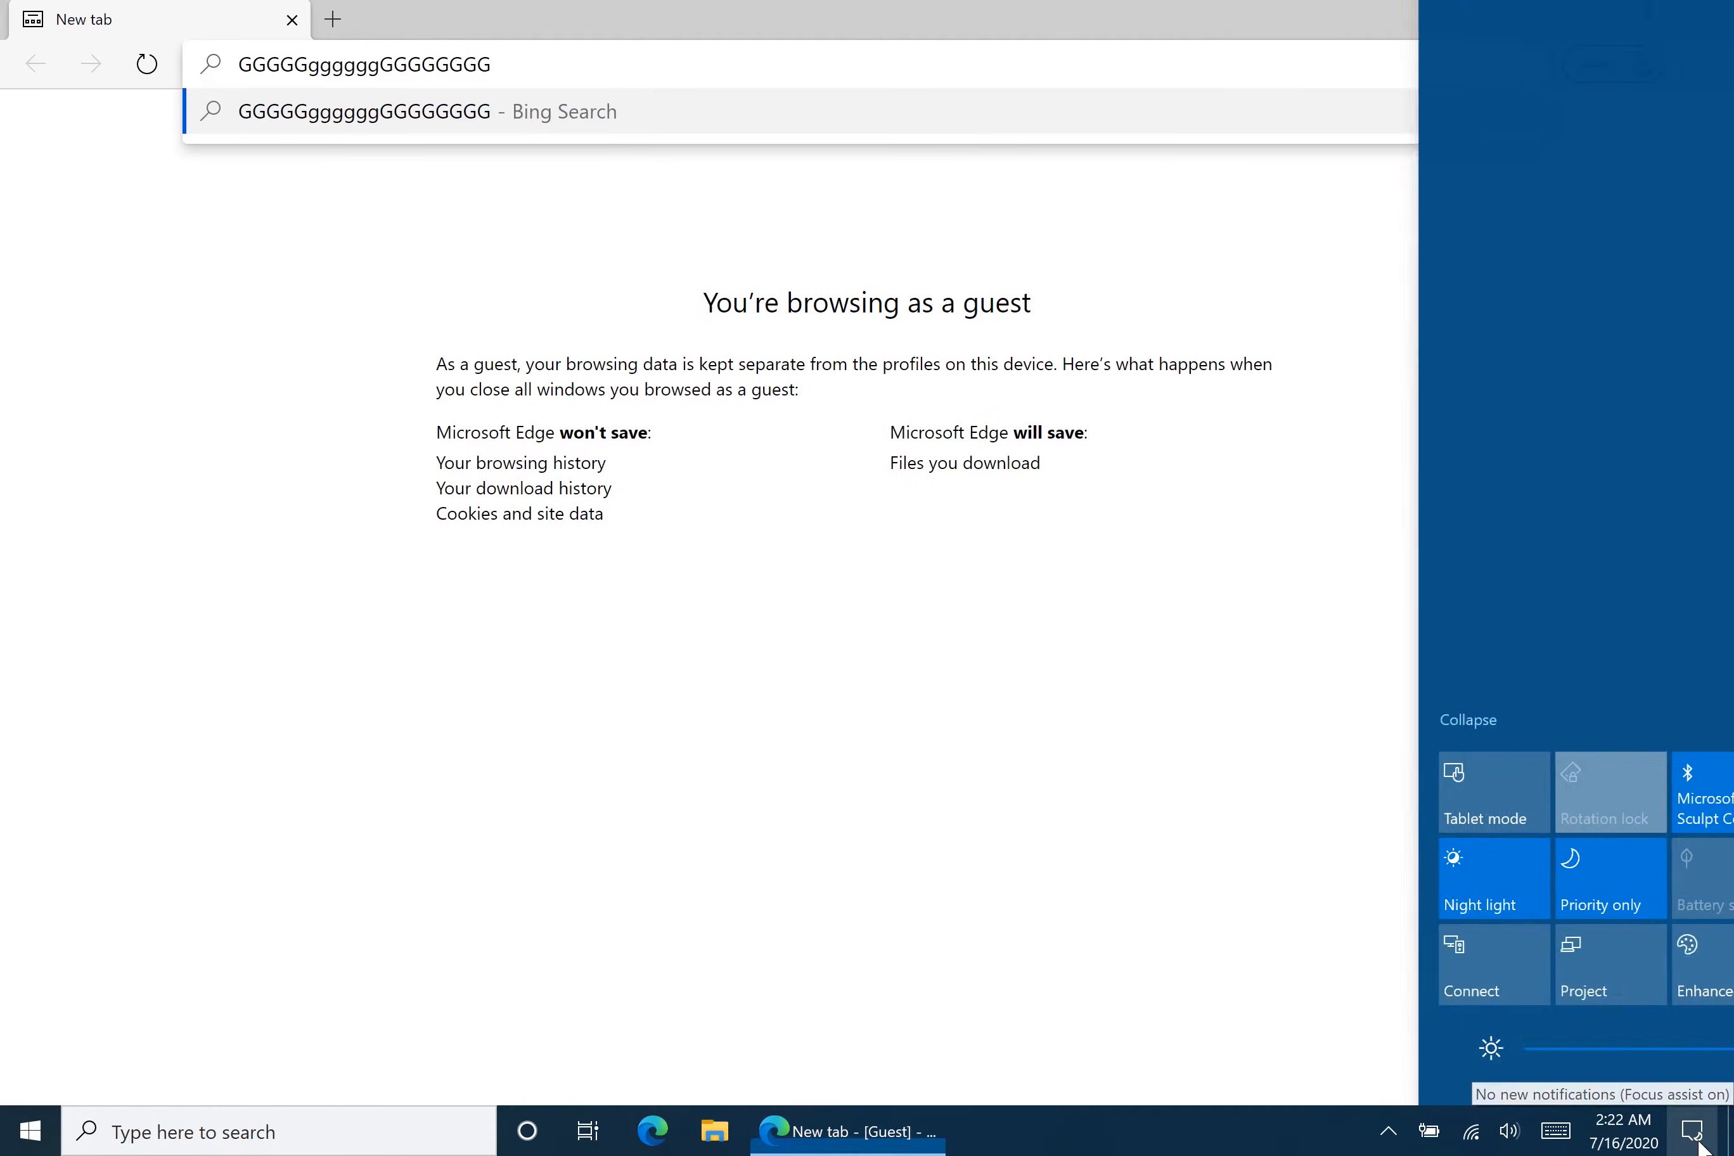
{"action": "left_click", "coordinate": [1690, 1130]}
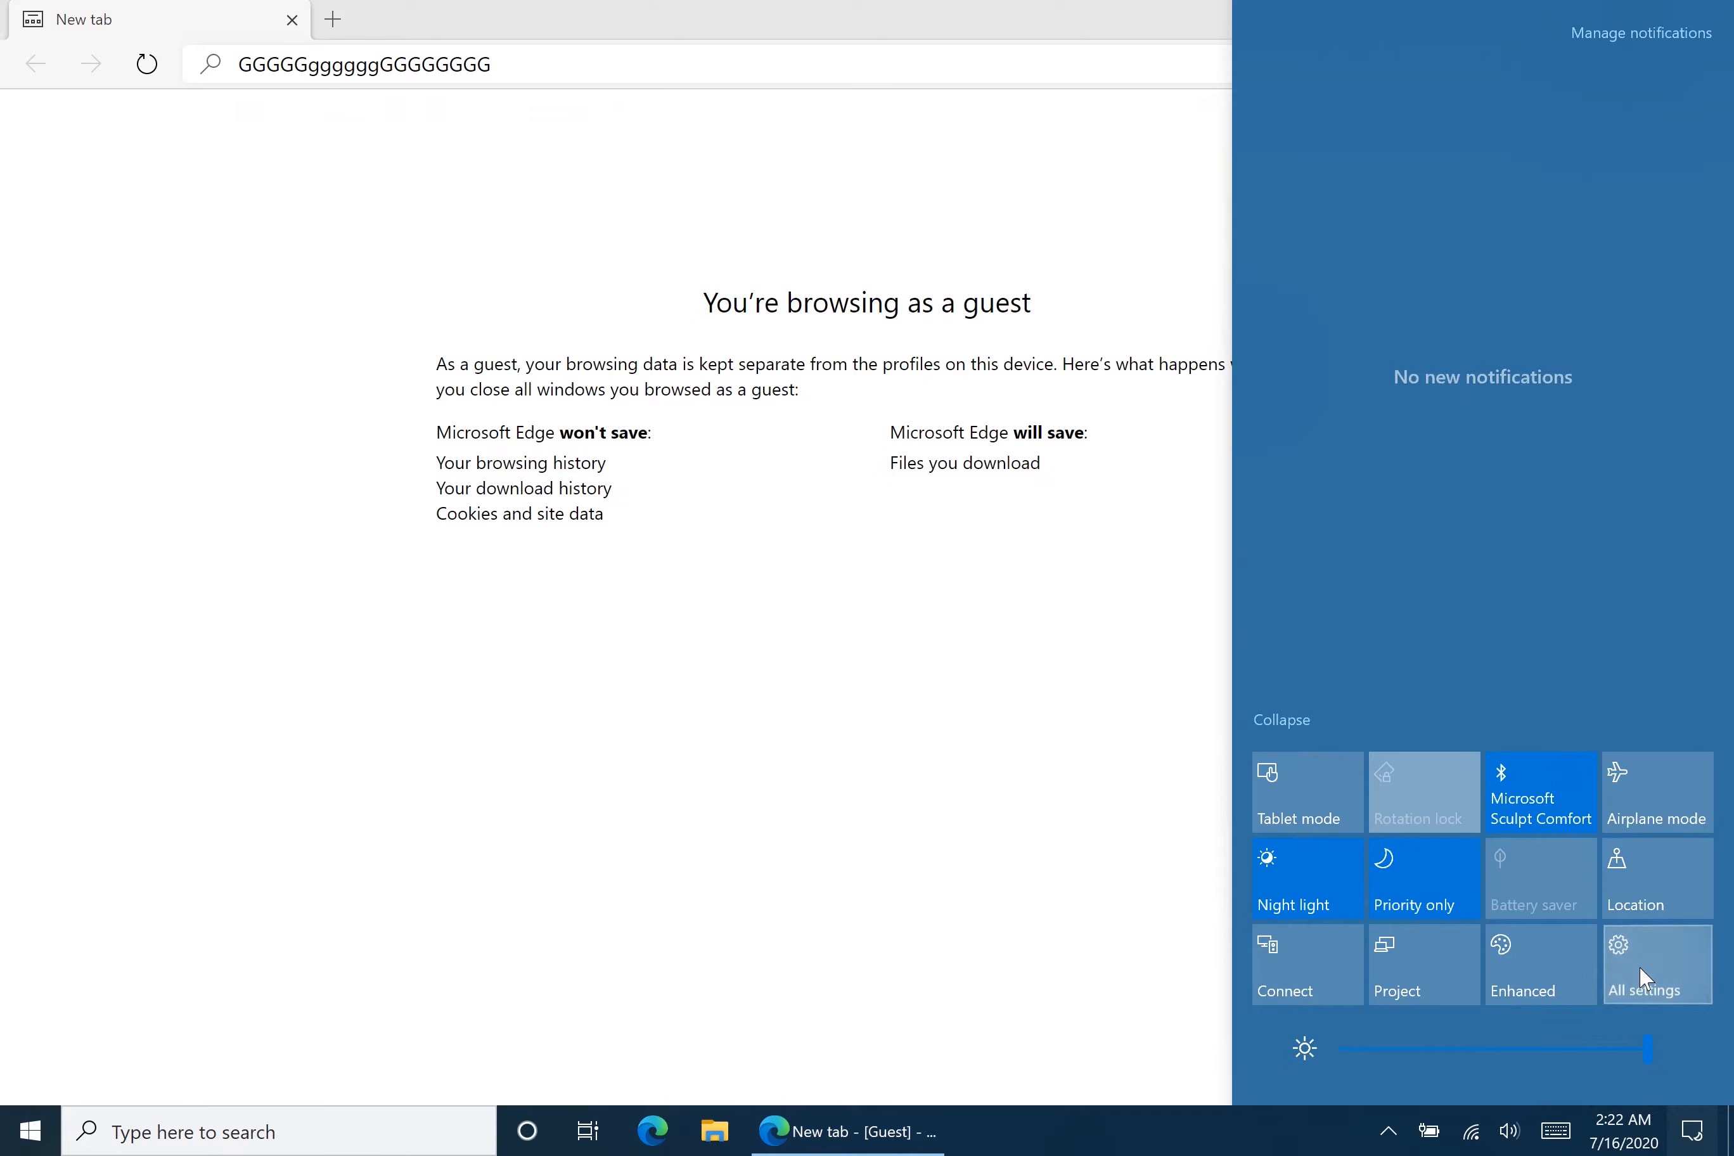
{"action": "left_click", "coordinate": [1646, 963]}
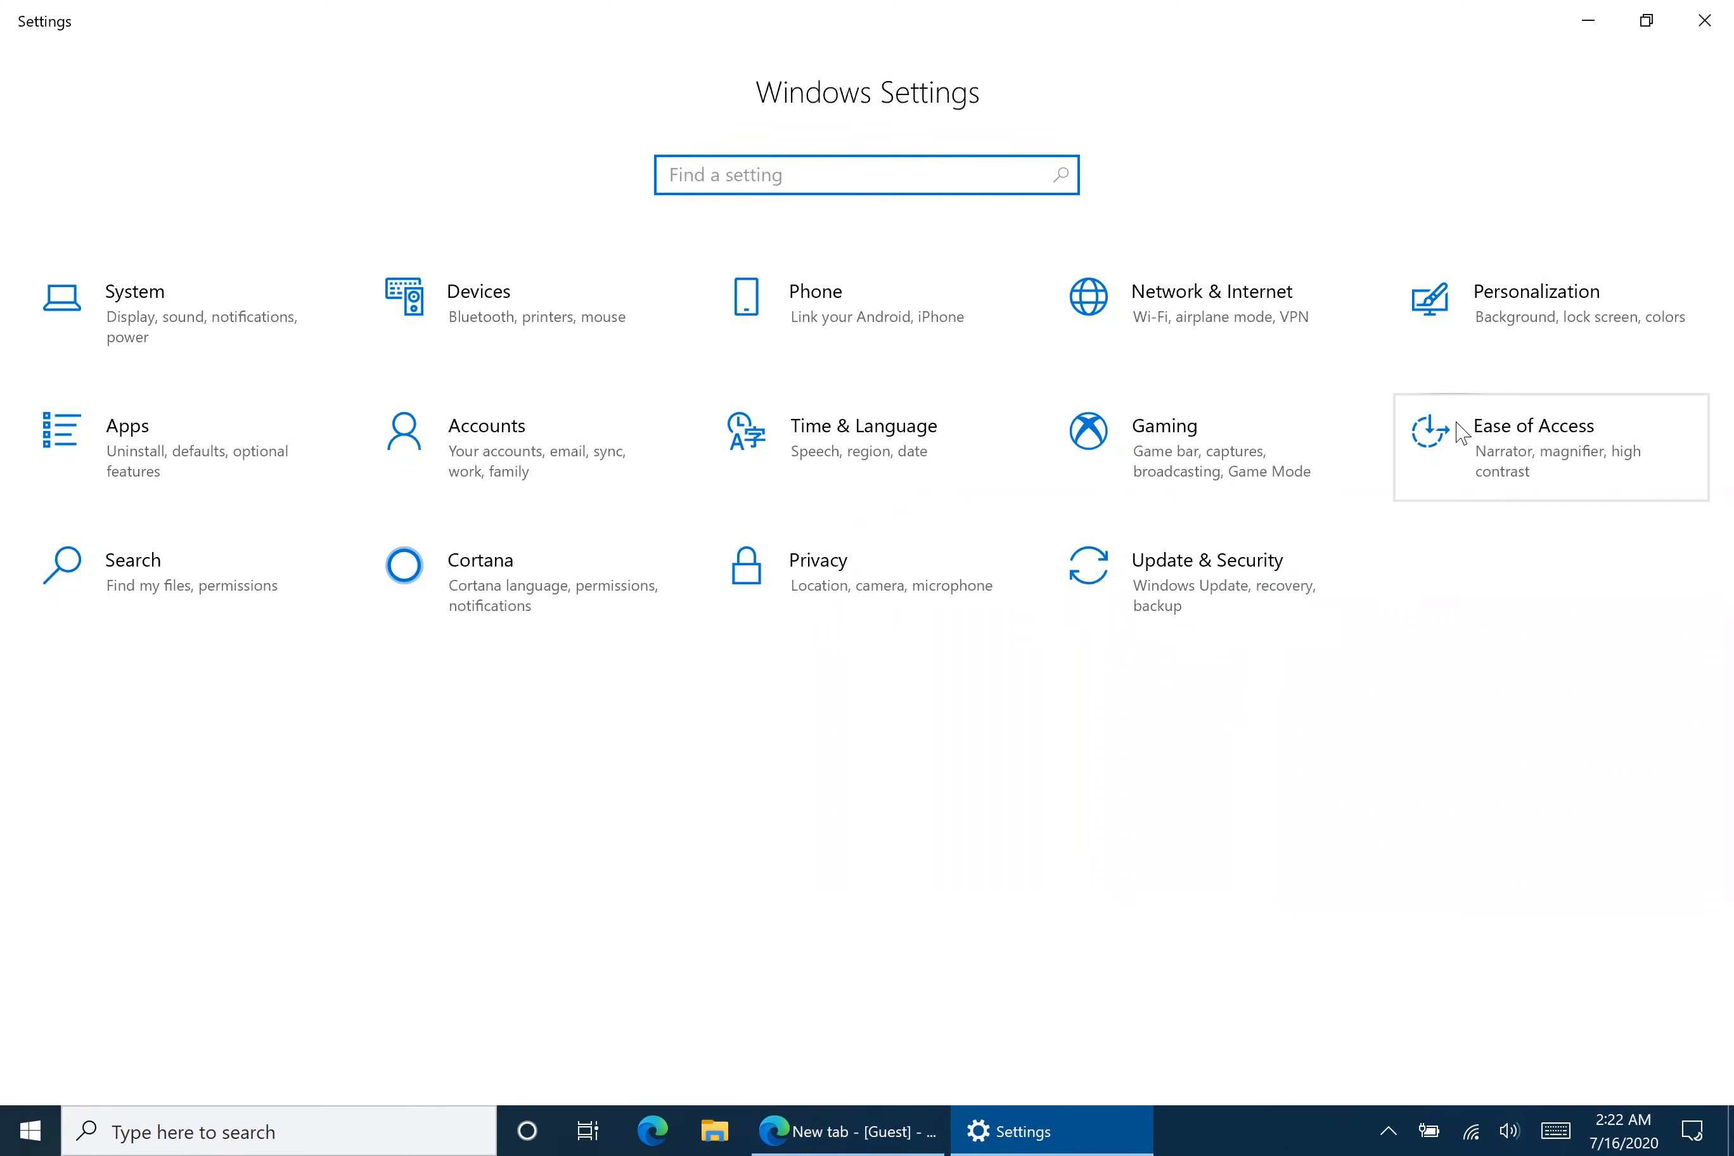
{"action": "left_click", "coordinate": [1537, 425]}
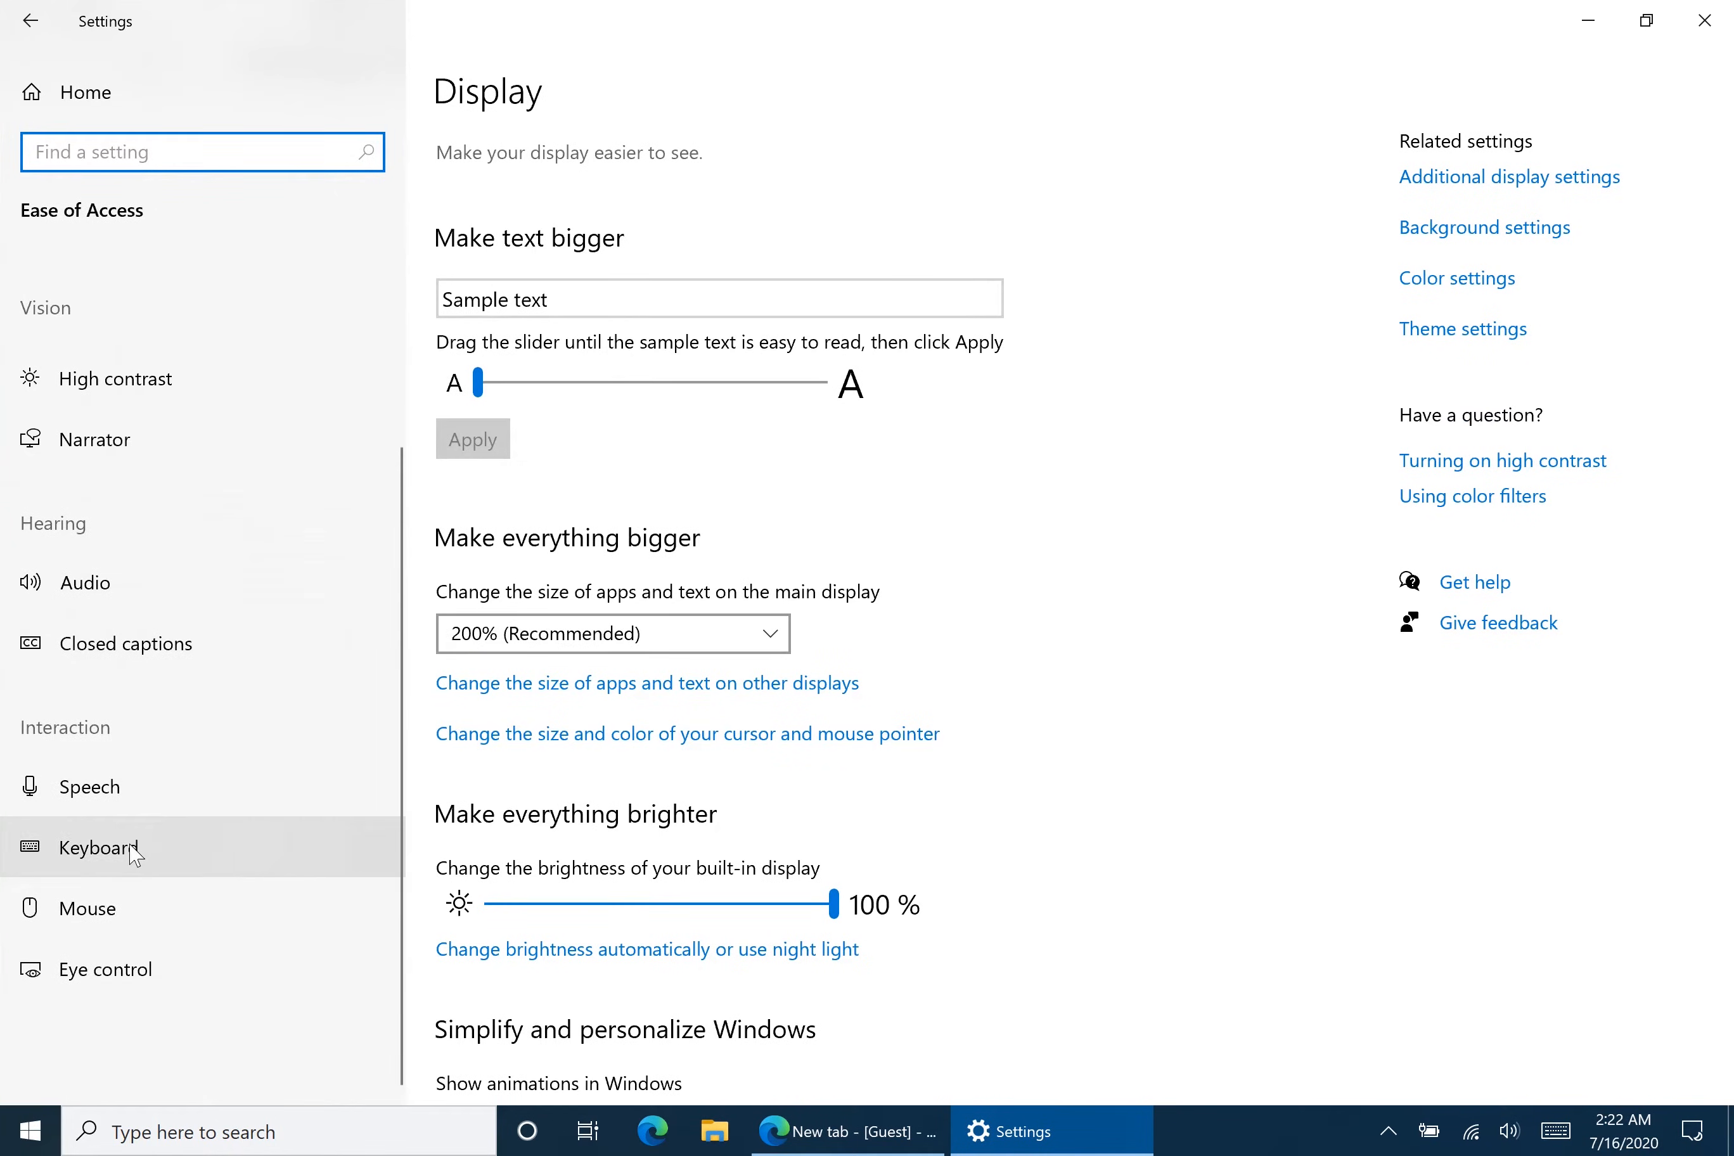
On the Keyboard page, switch Use Sticky Keys off and uncheck its Shift-key shortcut.
{"action": "left_click", "coordinate": [99, 848]}
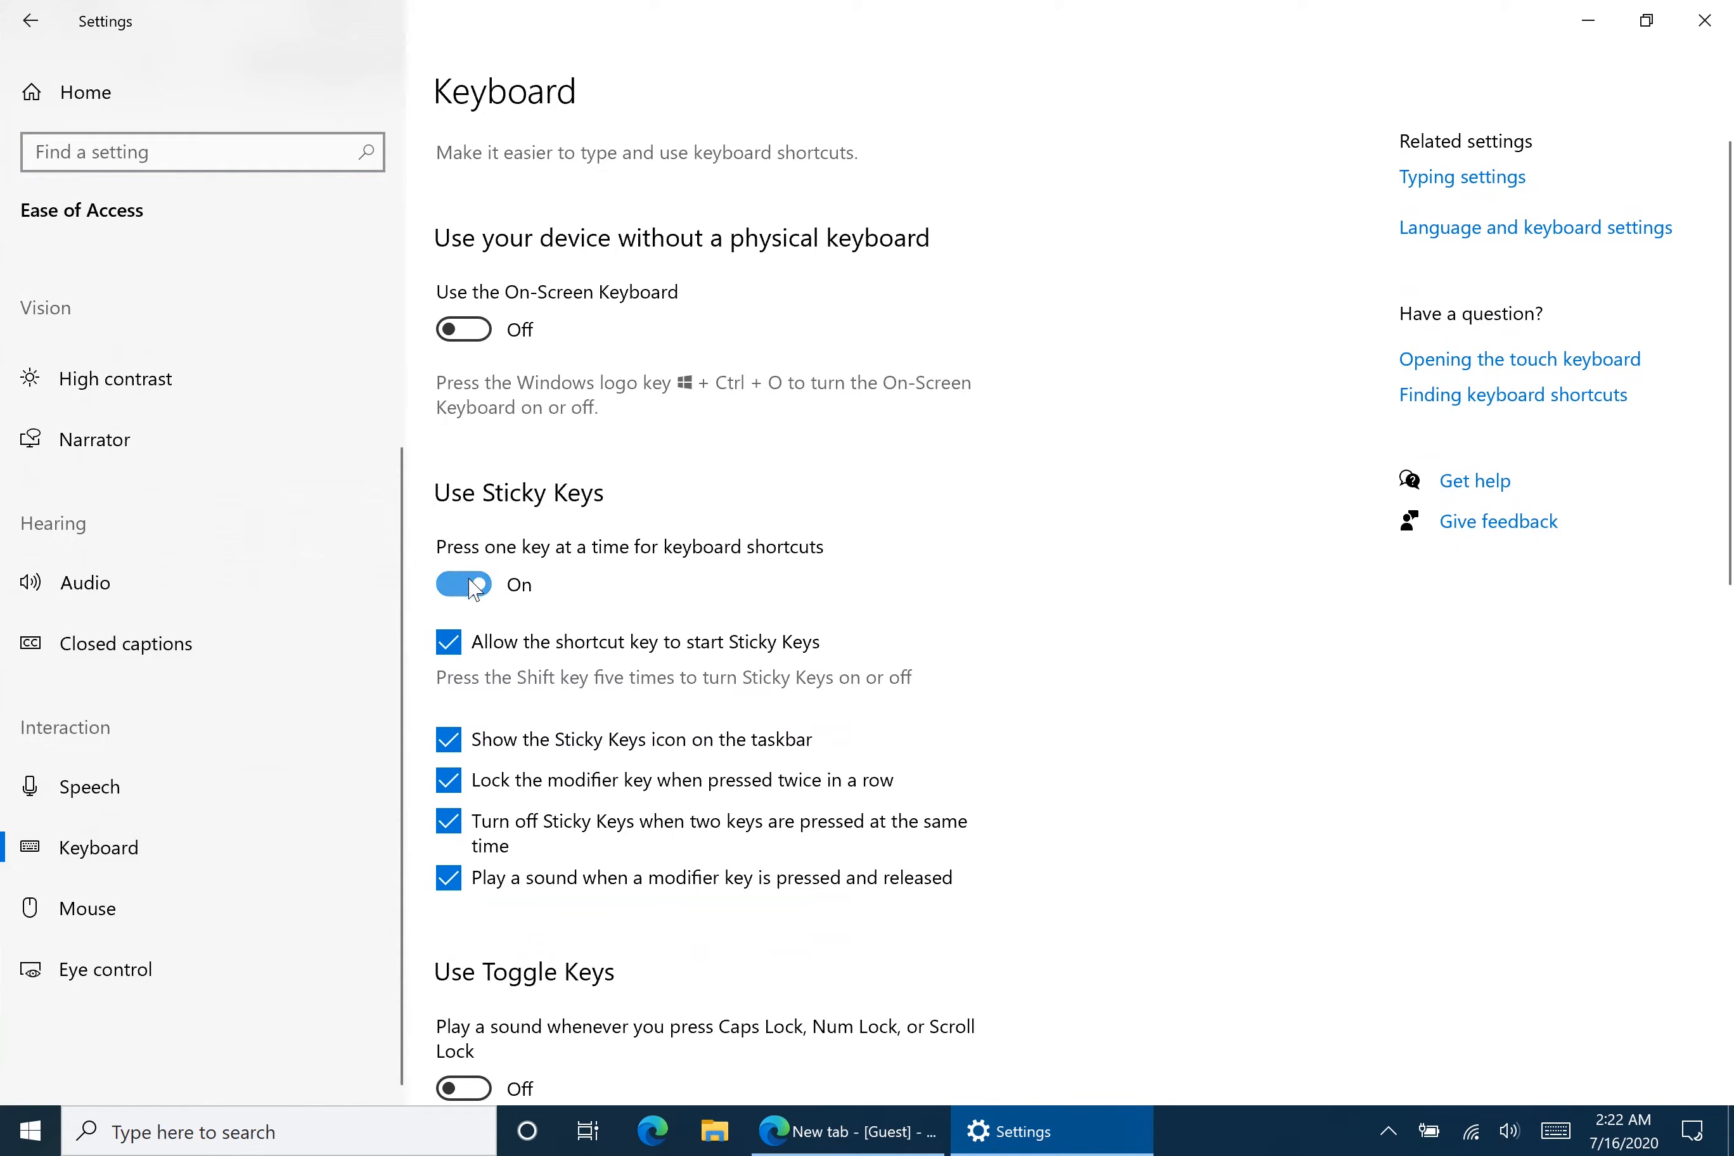
{"action": "left_click", "coordinate": [462, 584]}
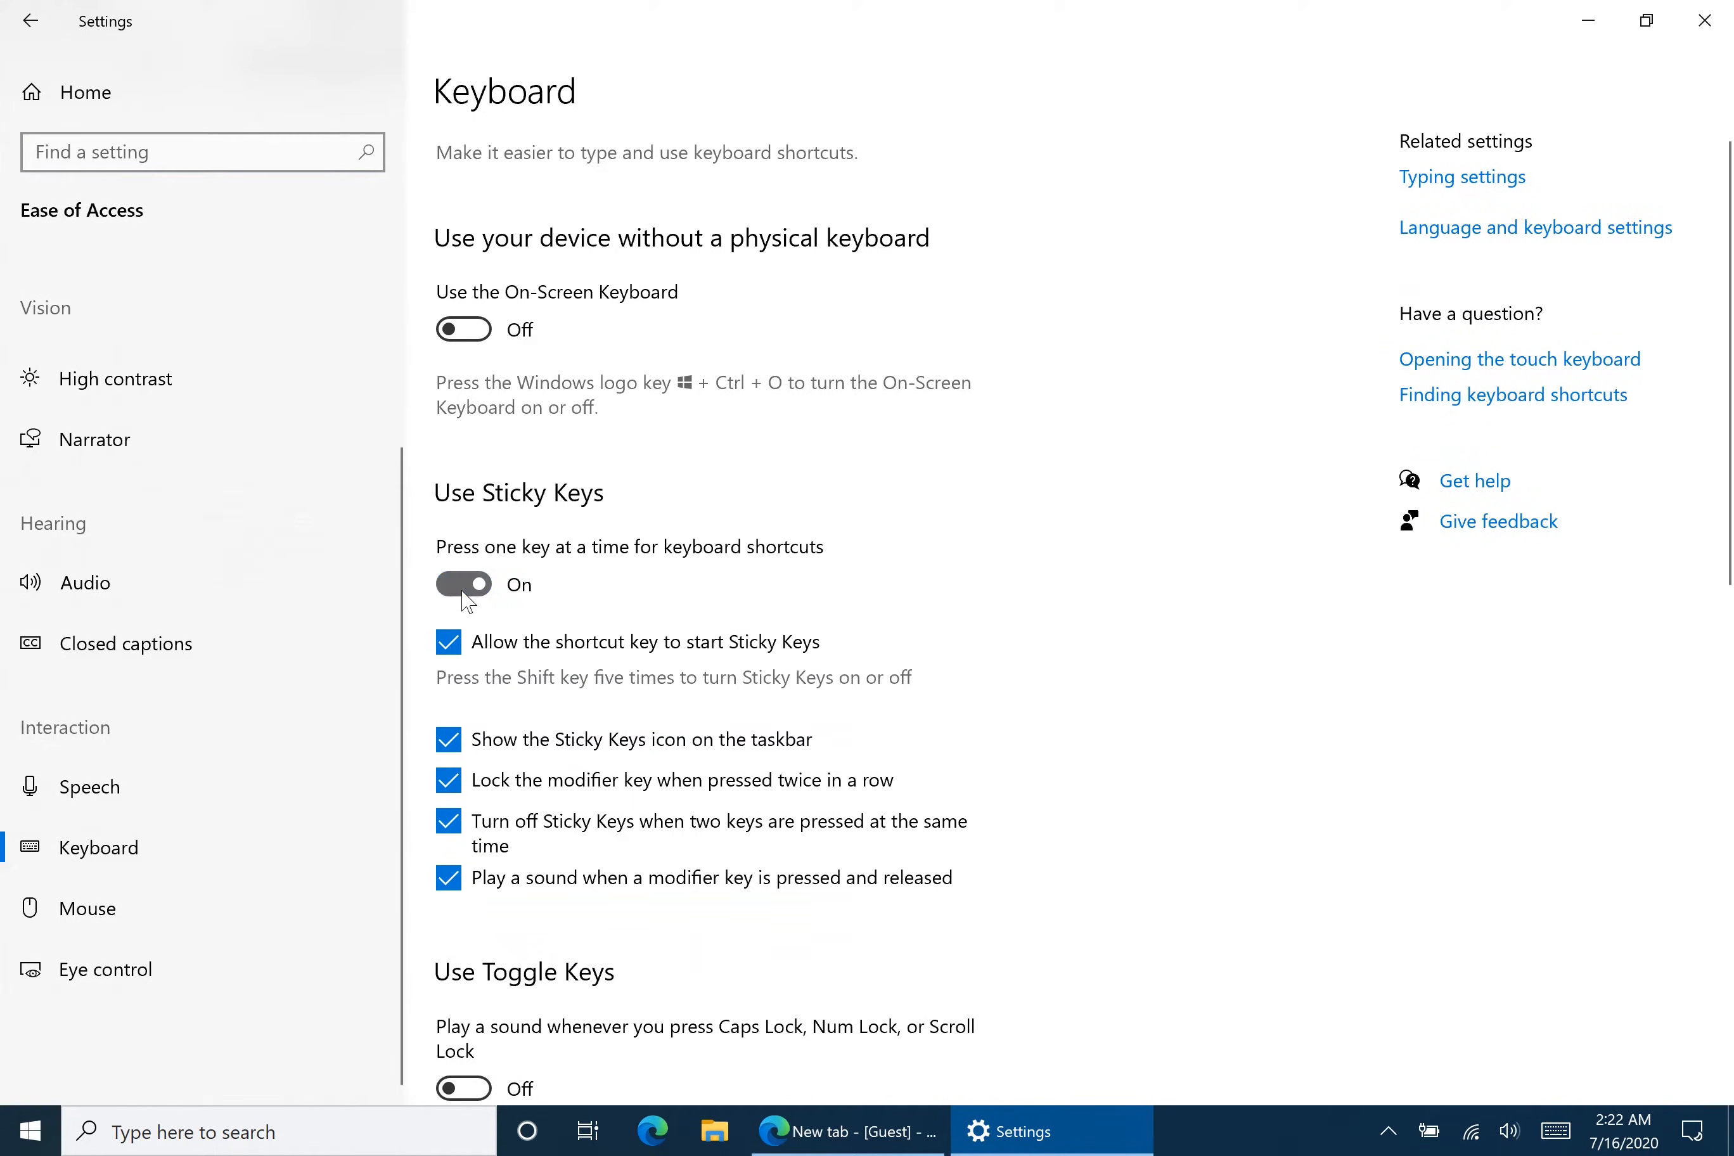
{"action": "left_click", "coordinate": [463, 584]}
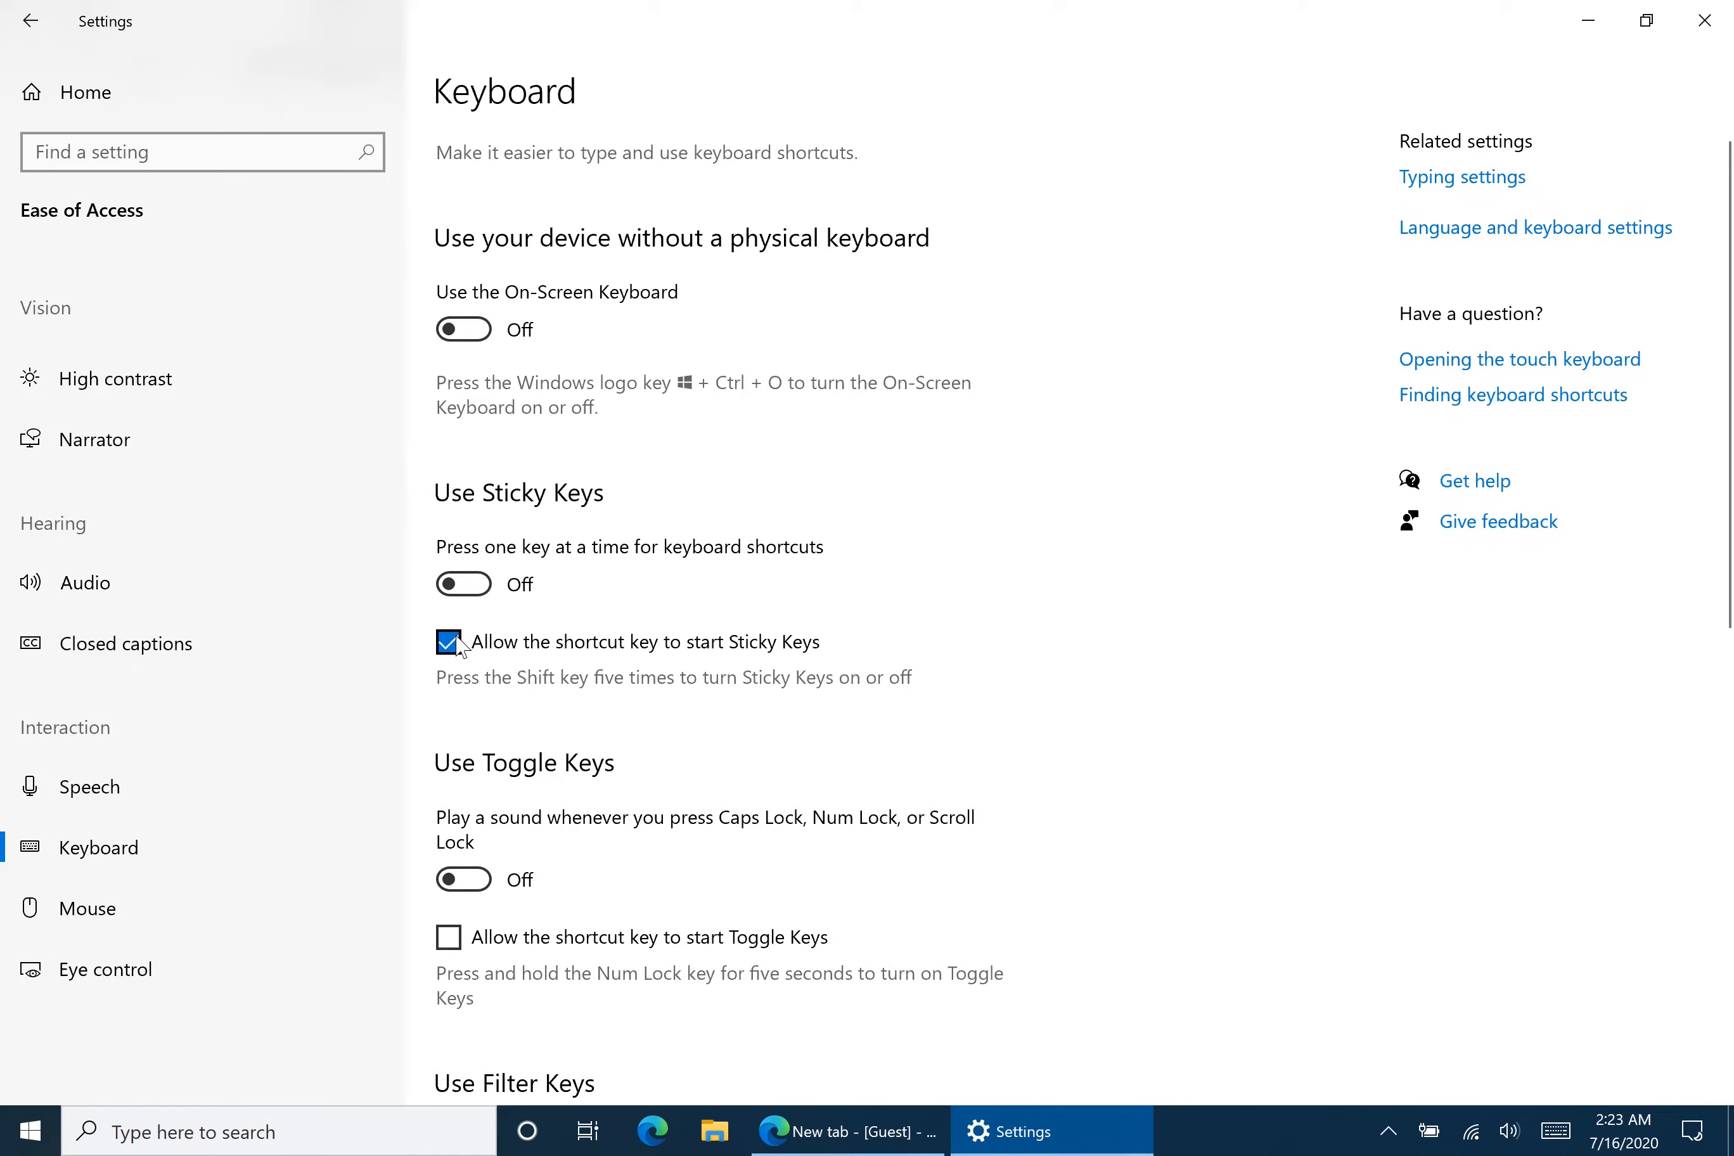
{"action": "left_click", "coordinate": [447, 641]}
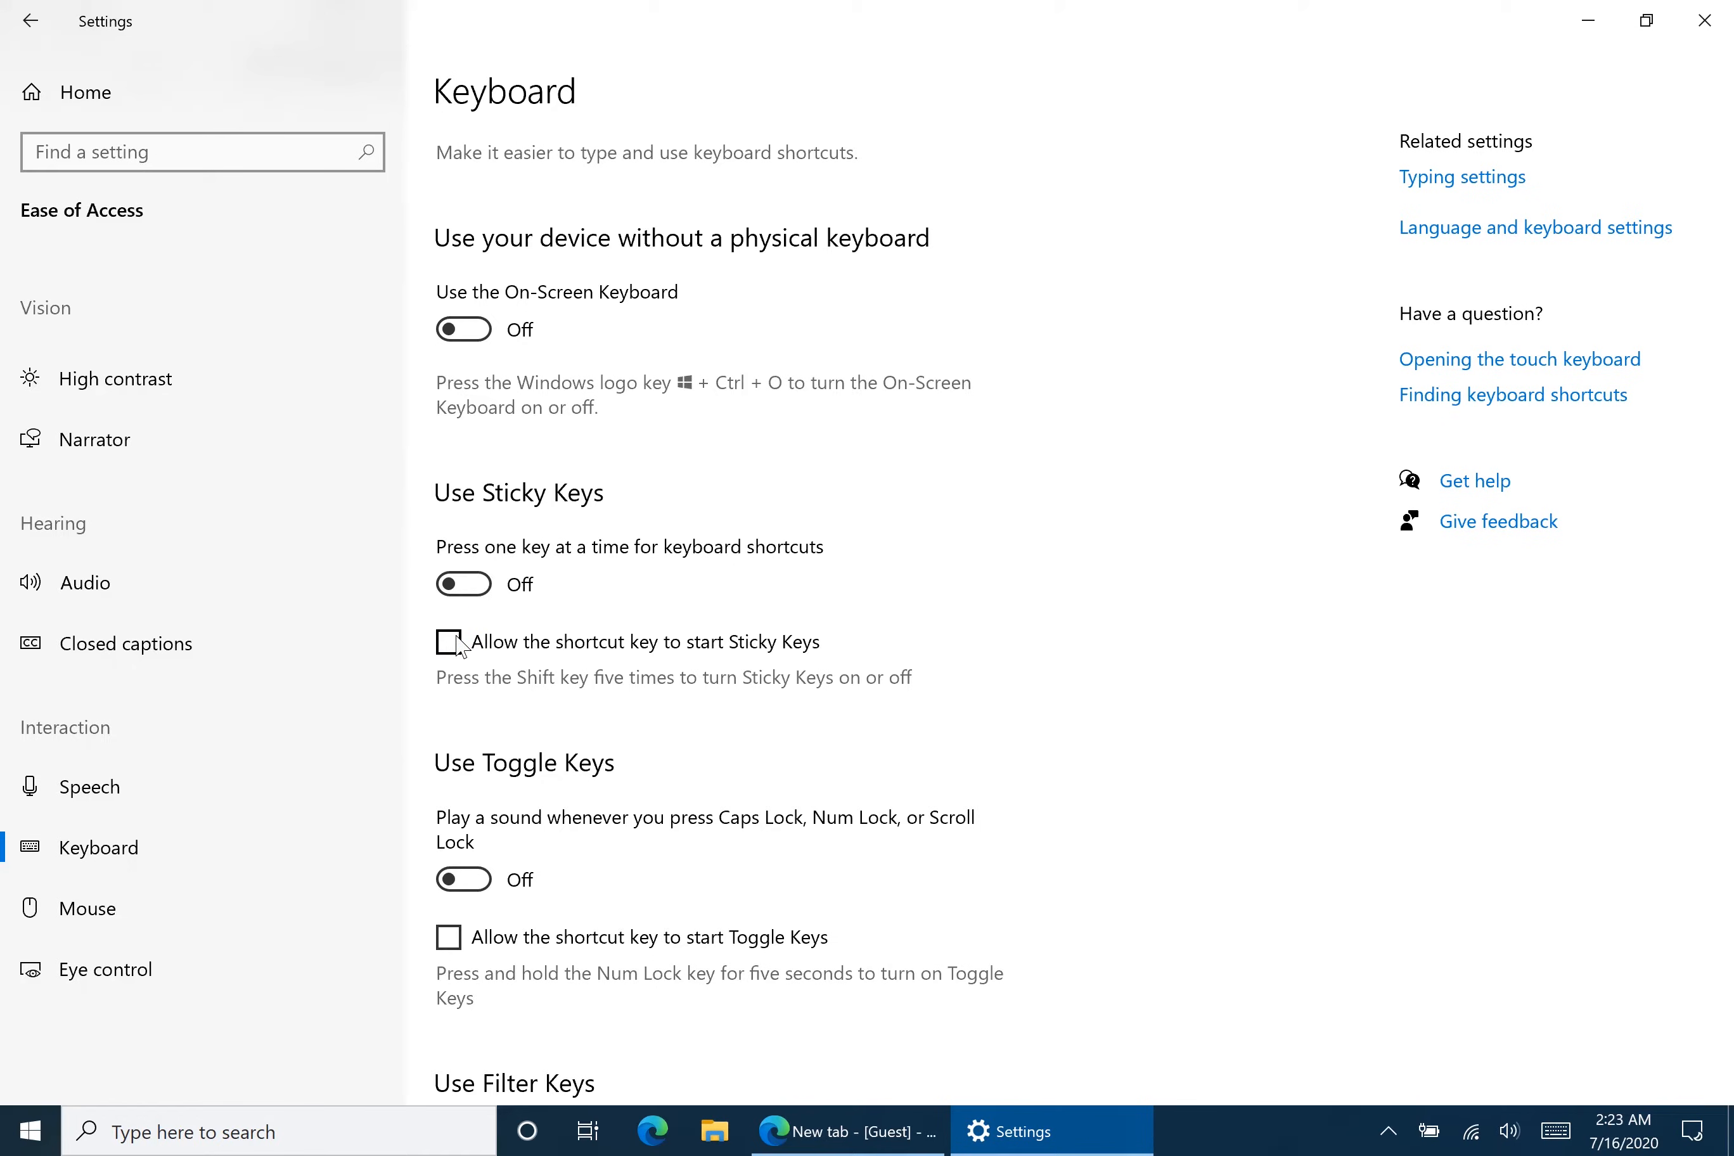